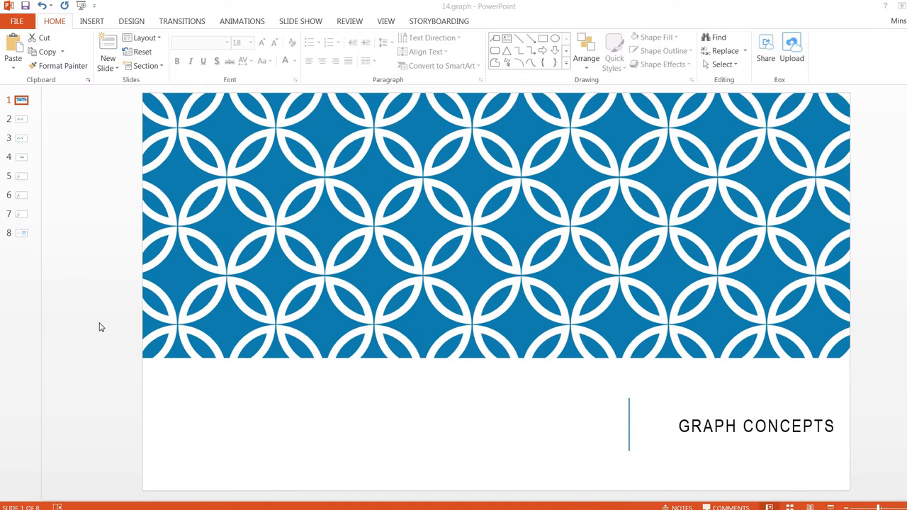
pyautogui.moveTo(20, 126)
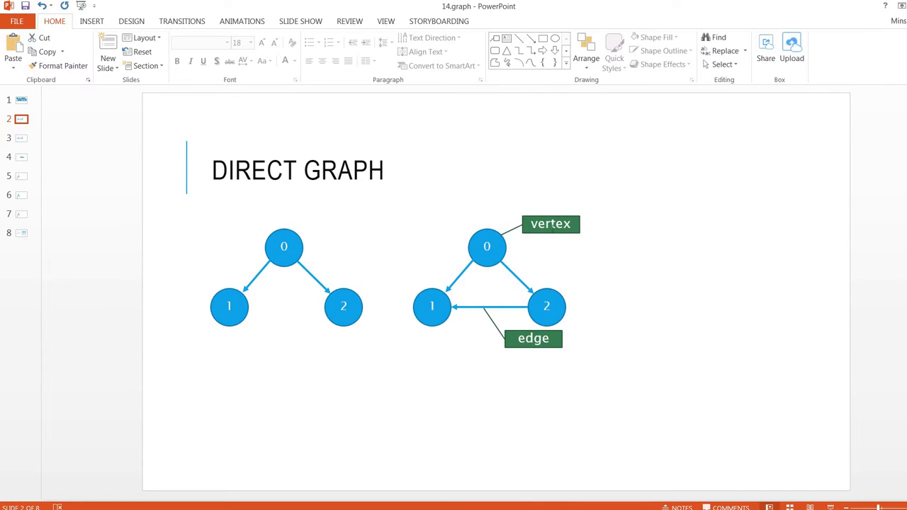
# Point out the directed edge from vertex 0 to vertex 1 and both vertices.
pyautogui.click(533, 338)
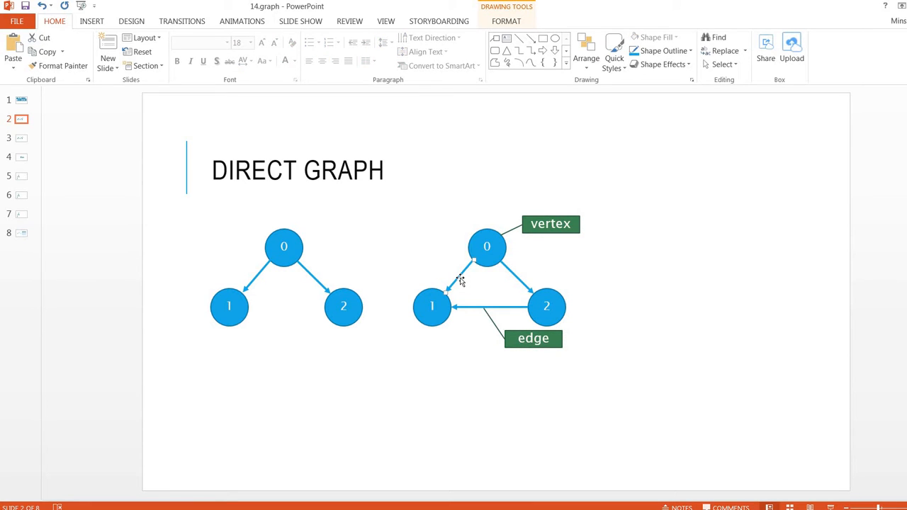
pyautogui.moveTo(491, 278)
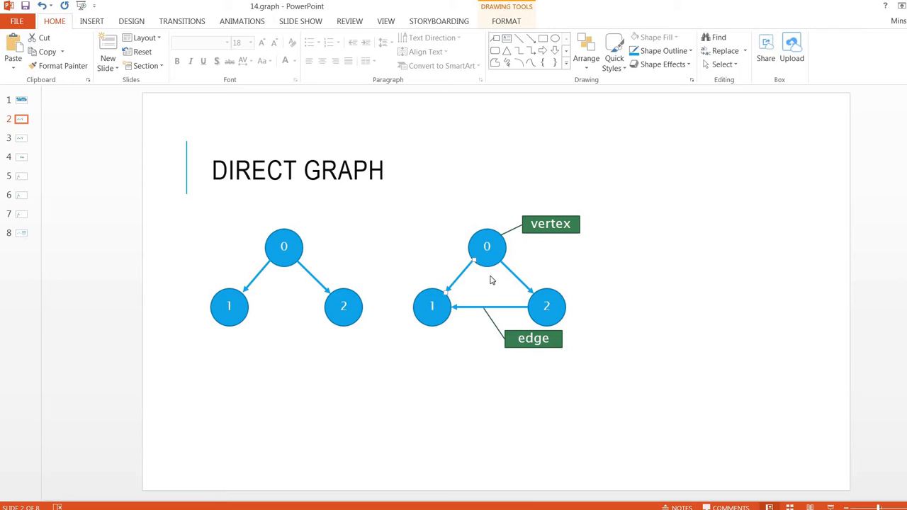
pyautogui.click(487, 246)
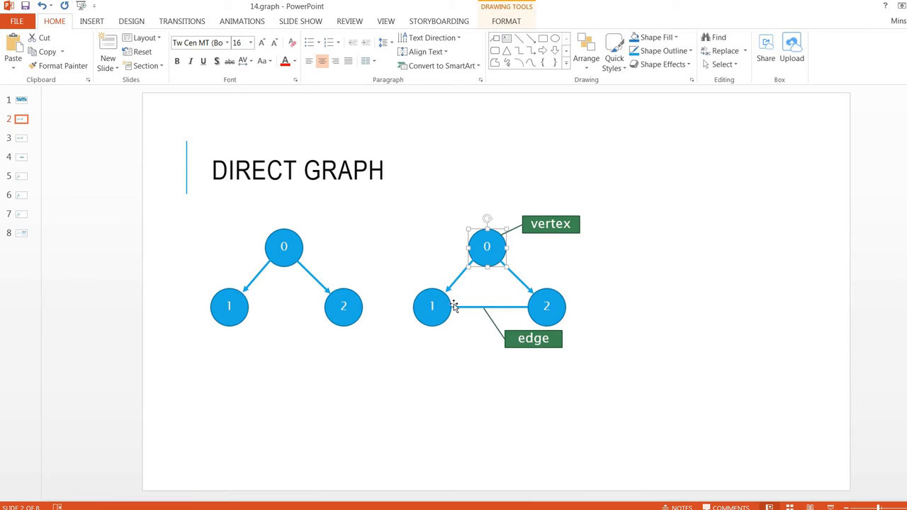
pyautogui.click(432, 306)
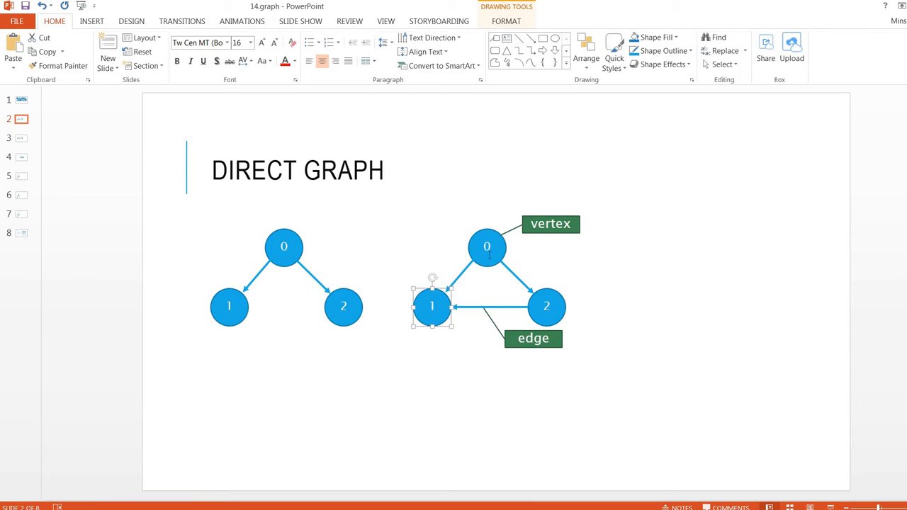
pyautogui.click(487, 247)
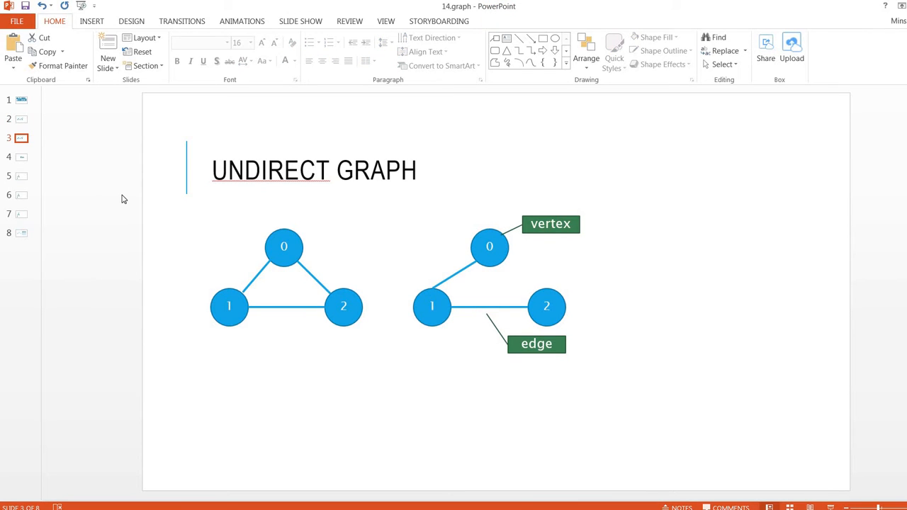
pyautogui.moveTo(452, 276)
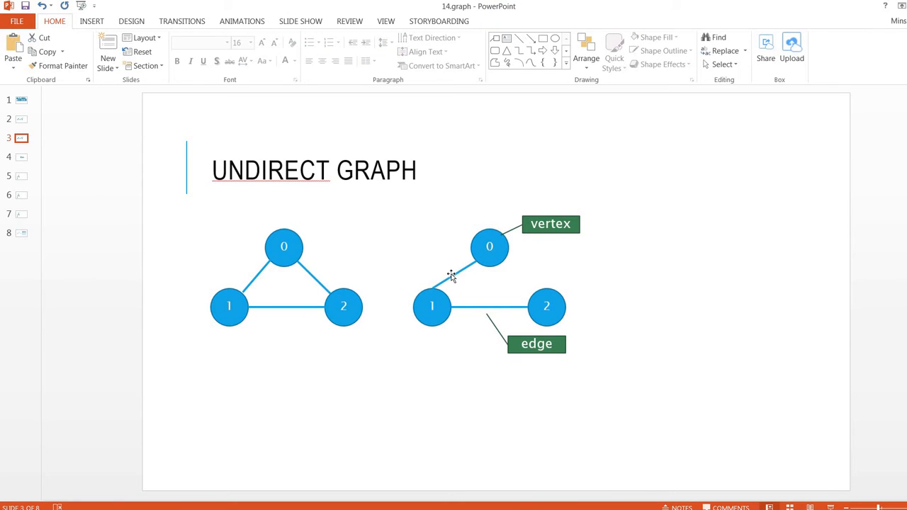
# Point out the undirected edge between vertices 0 and 1 and both vertices.
pyautogui.click(455, 275)
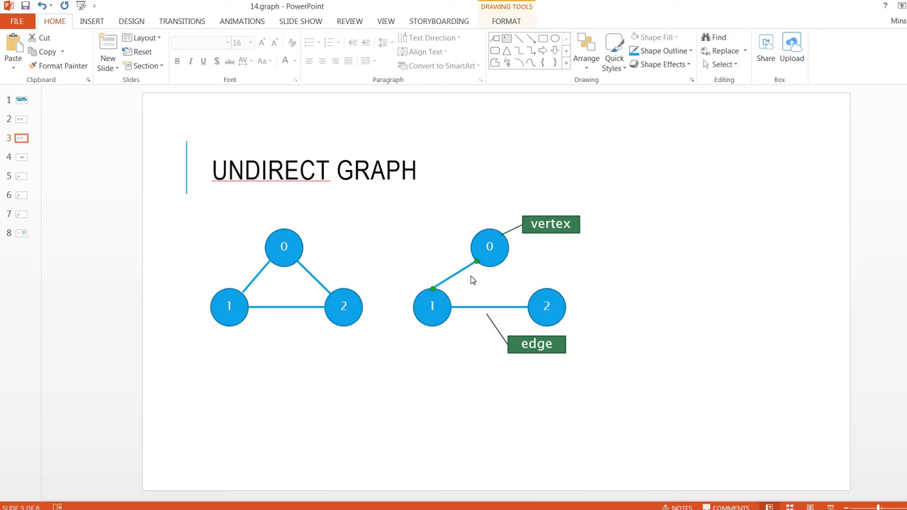
pyautogui.click(489, 246)
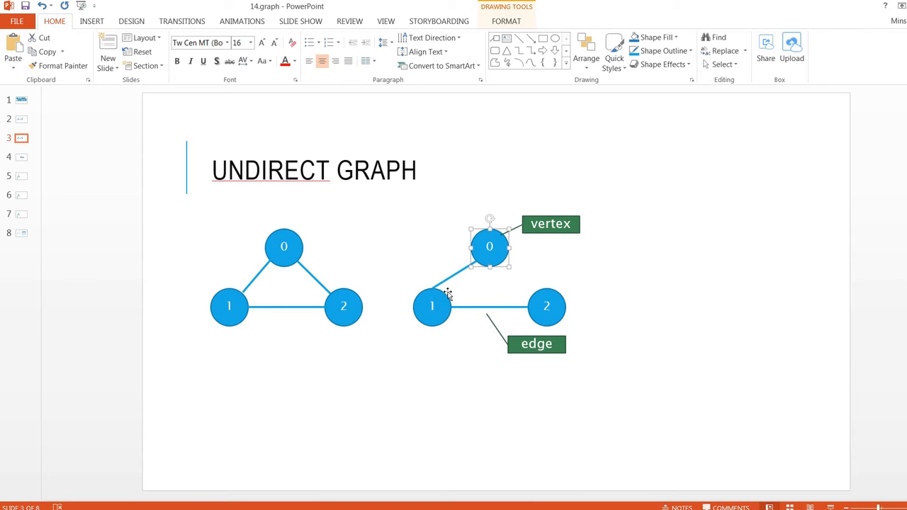
pyautogui.click(431, 306)
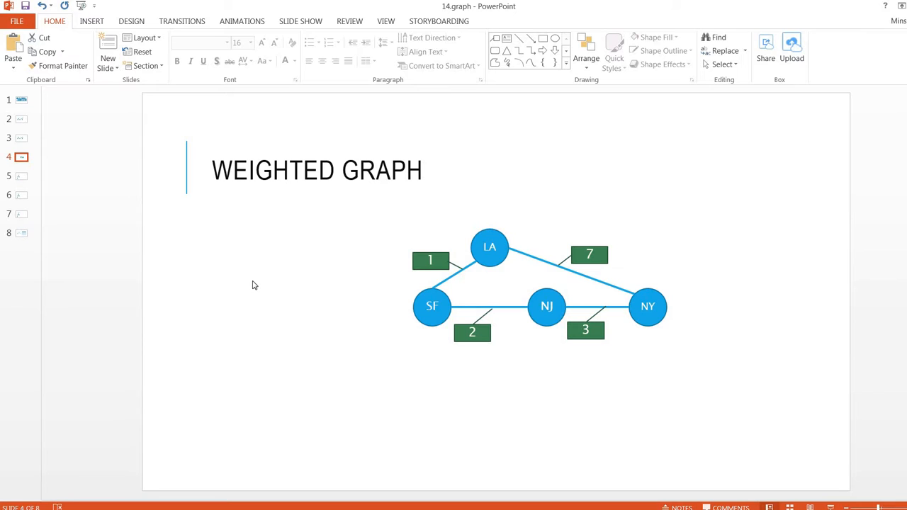
pyautogui.moveTo(380, 305)
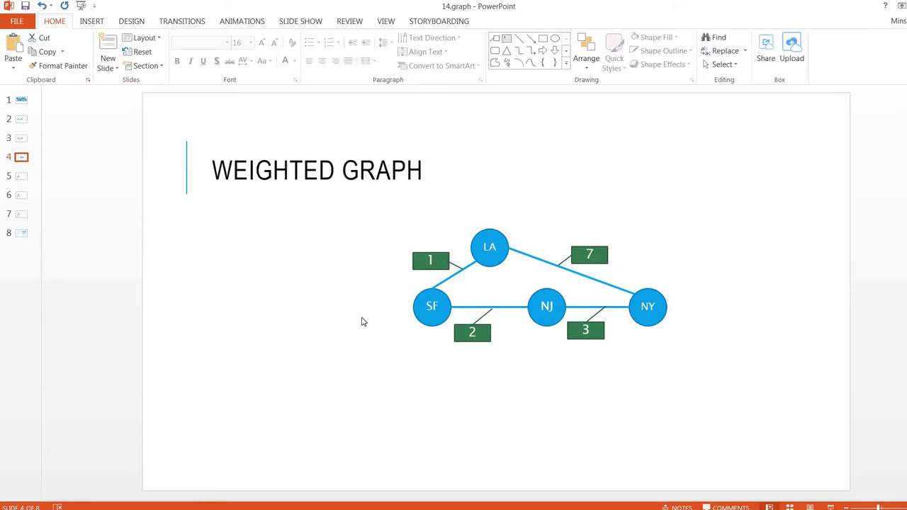
pyautogui.moveTo(494, 264)
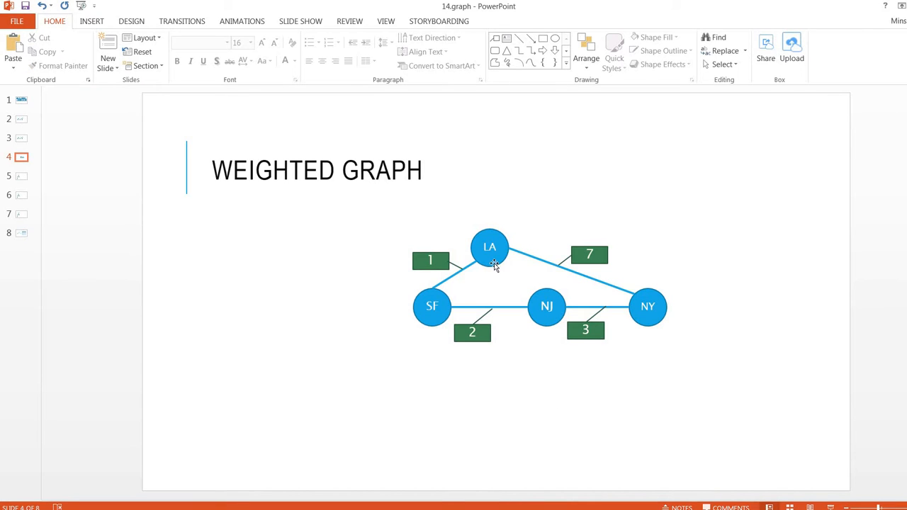
# Point out the LA and NJ vertices on the weighted graph, then advance to slide 5.
pyautogui.click(489, 247)
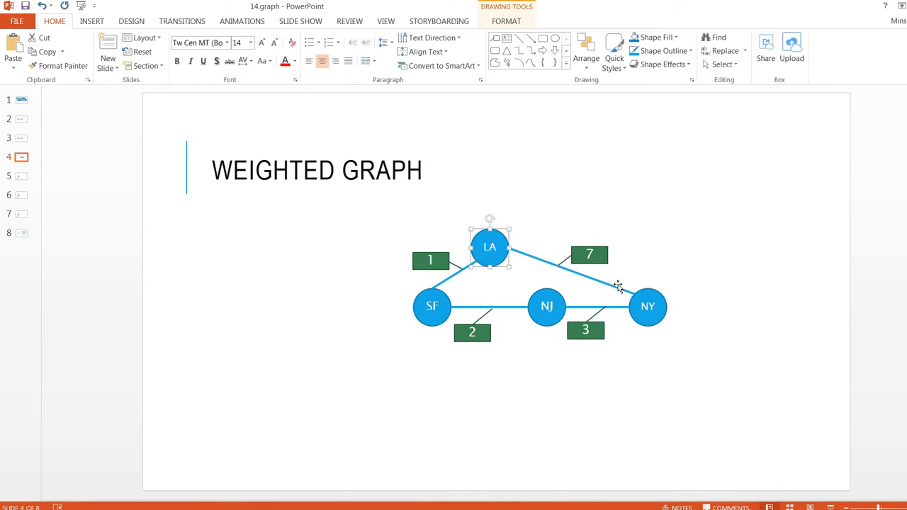
pyautogui.click(647, 306)
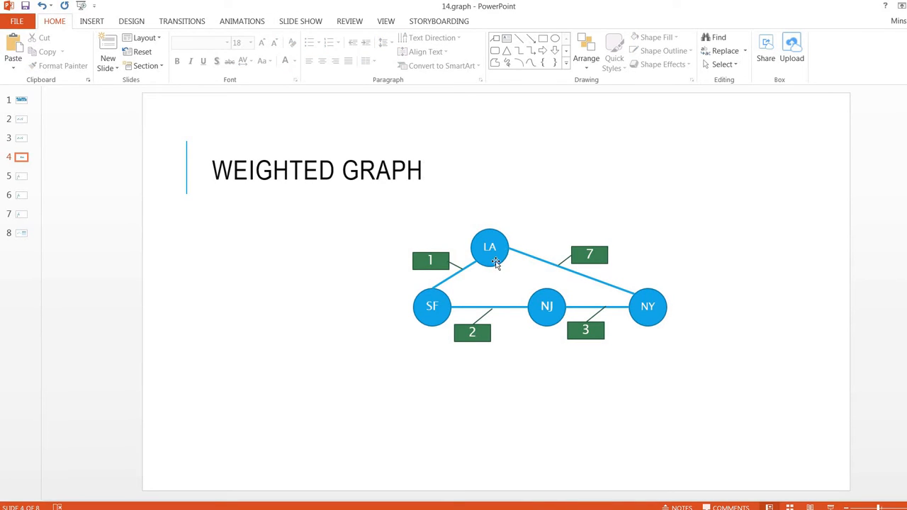
pyautogui.click(490, 247)
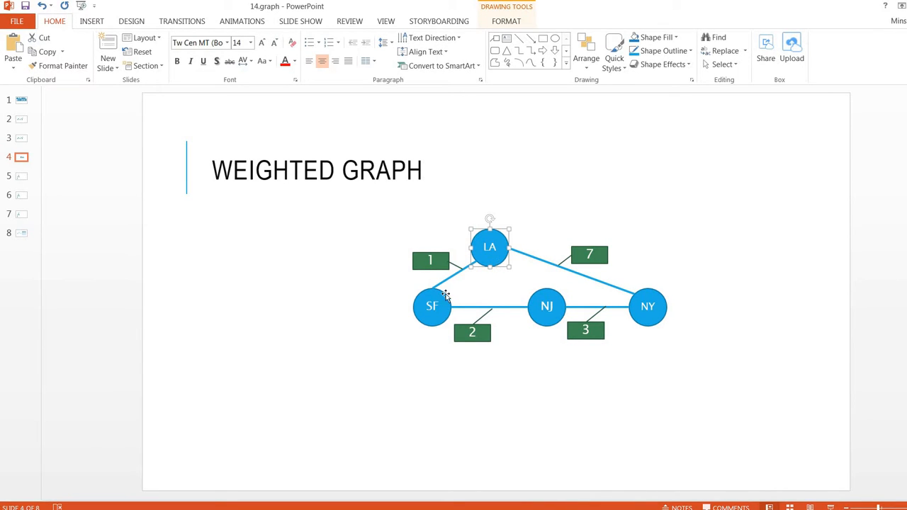
pyautogui.click(546, 307)
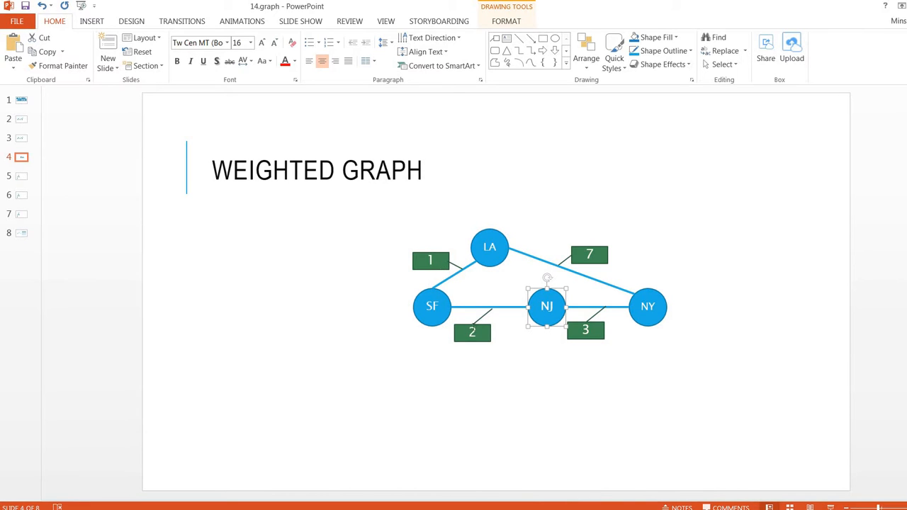
pyautogui.click(573, 372)
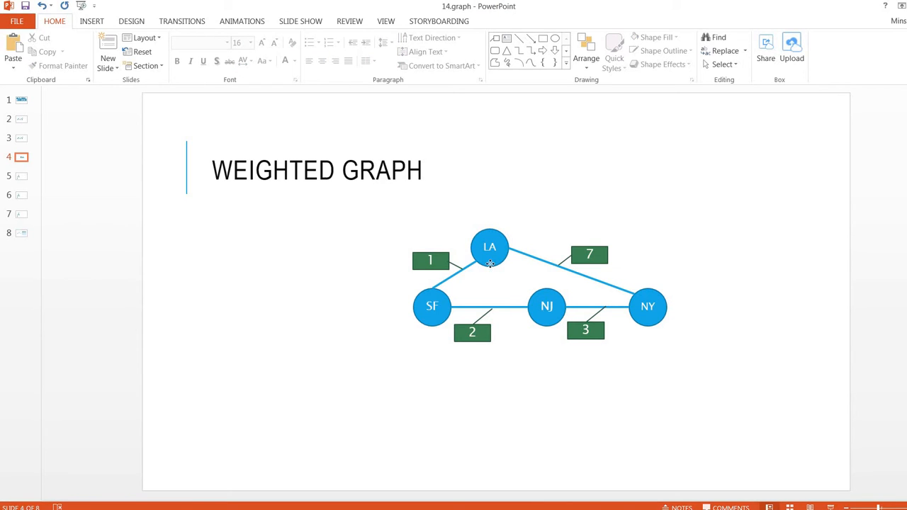
pyautogui.click(547, 306)
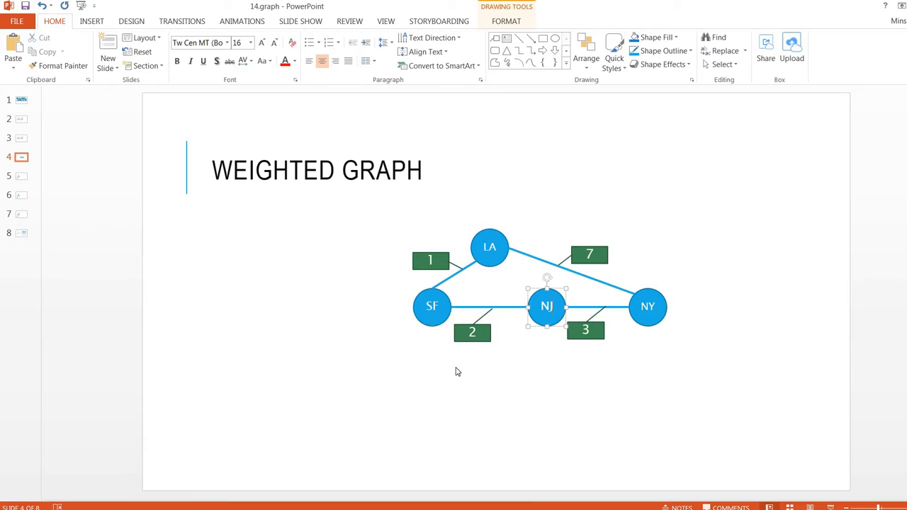
pyautogui.click(20, 176)
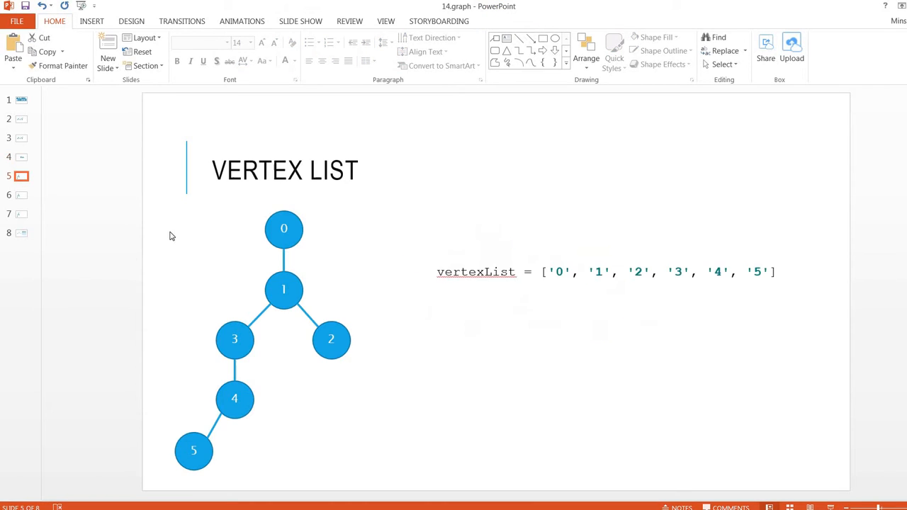
pyautogui.moveTo(178, 236)
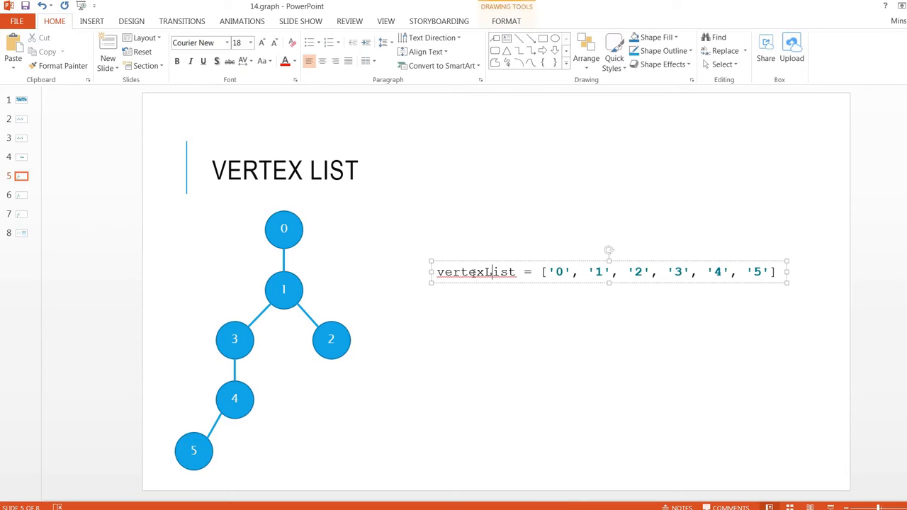
# Highlight the vertexList values and tree vertices 2 and 5, then go to slide 6.
pyautogui.doubleClick(477, 272)
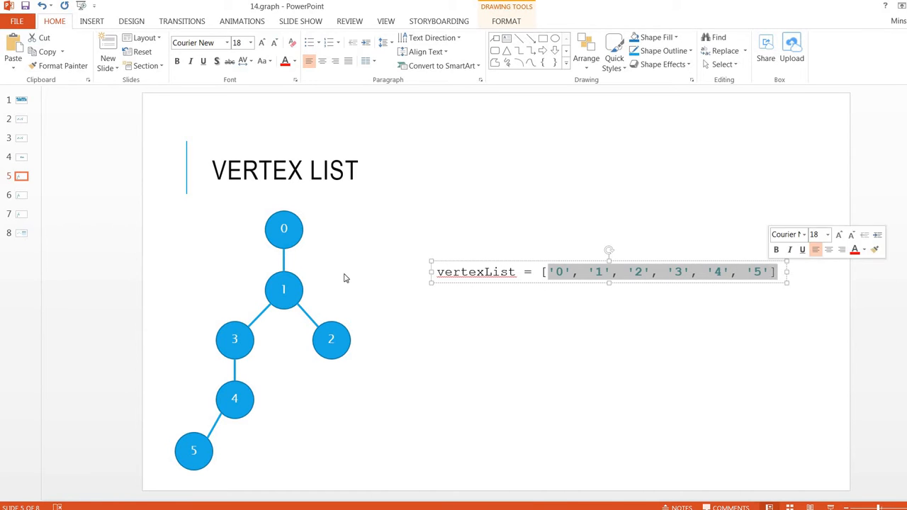
pyautogui.click(331, 339)
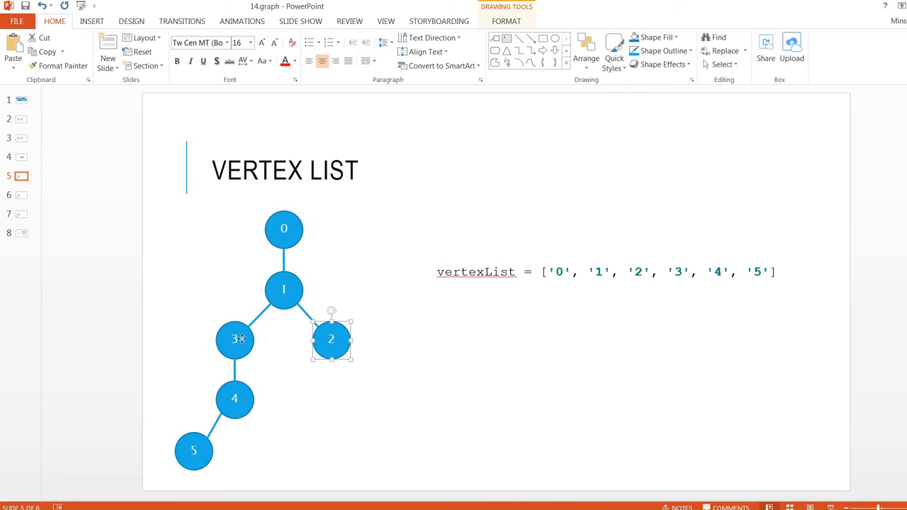
pyautogui.click(193, 451)
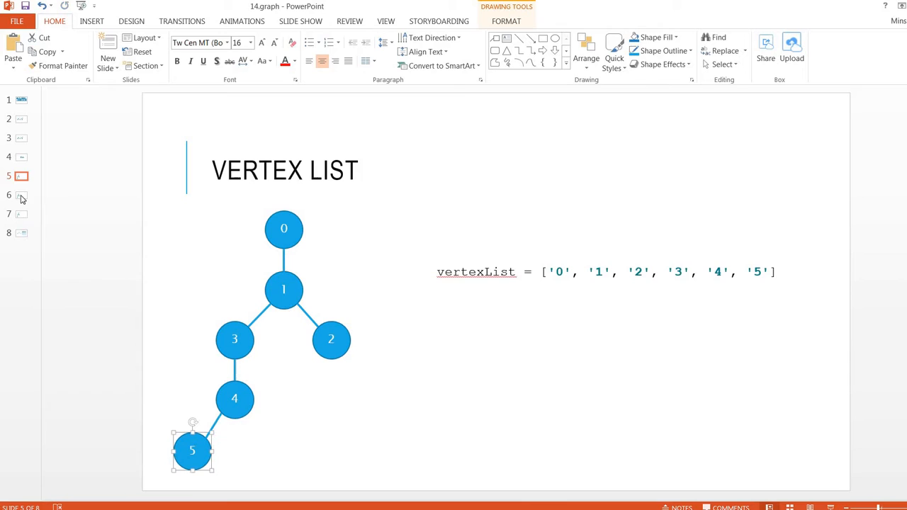
pyautogui.click(21, 196)
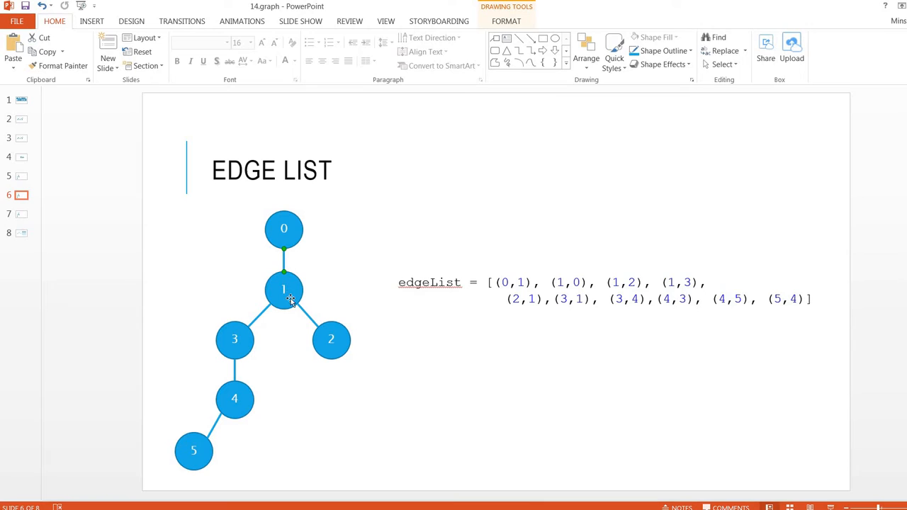
# Point out vertex 1 in the edge list slide's graph.
pyautogui.click(284, 290)
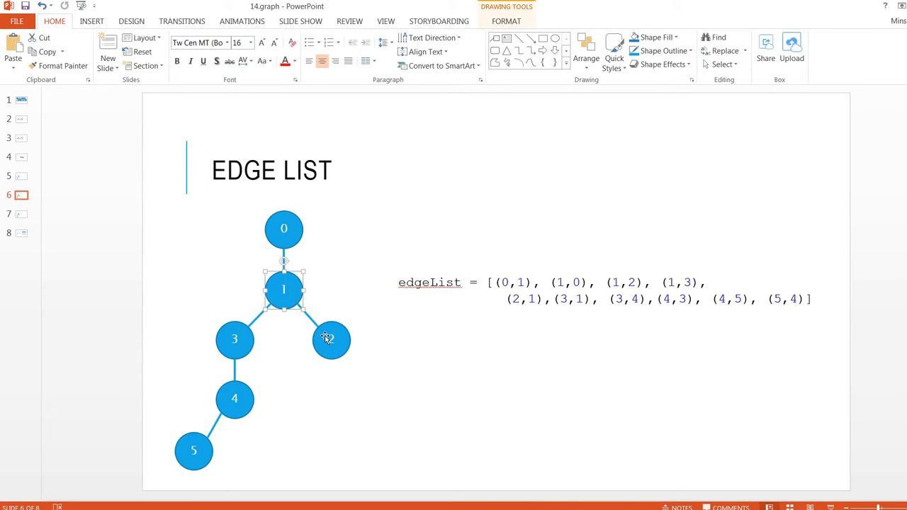
pyautogui.moveTo(292, 344)
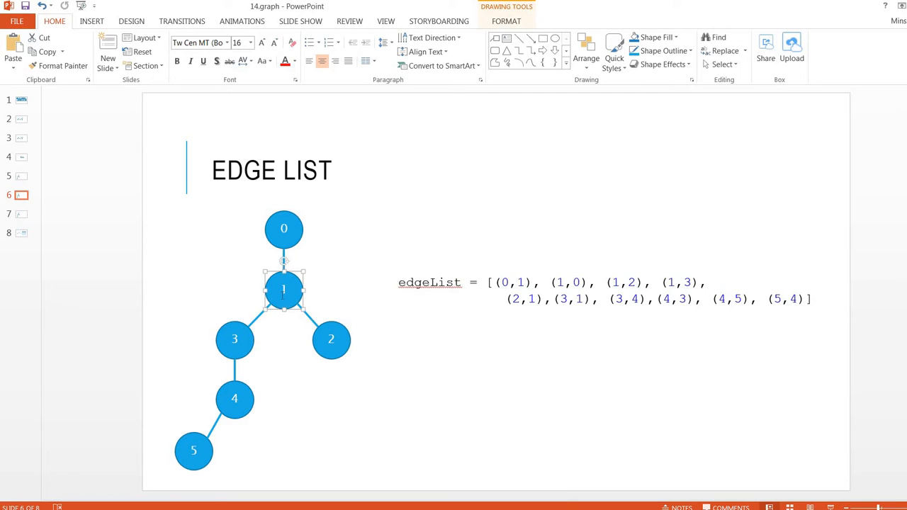
pyautogui.click(235, 398)
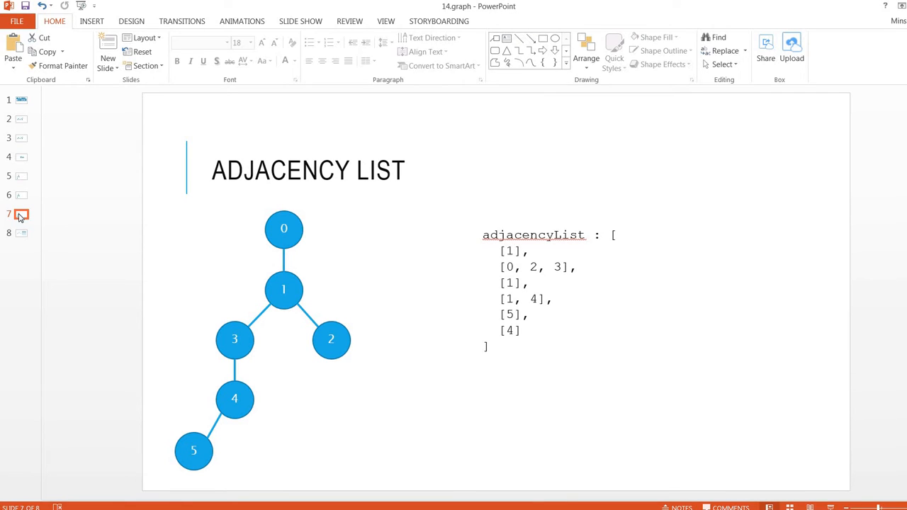
pyautogui.moveTo(387, 209)
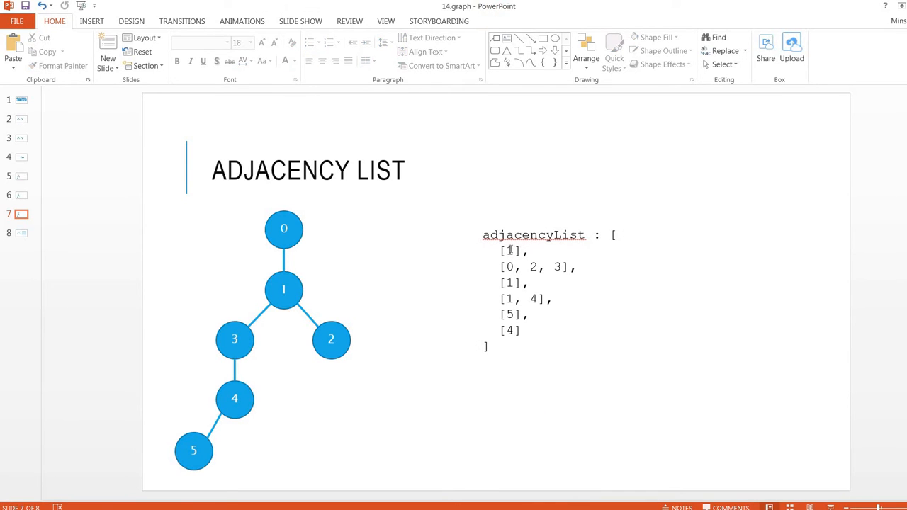
# Highlight vertex 1's neighbours 0, 2 and 3, then go to slide 8.
pyautogui.click(284, 228)
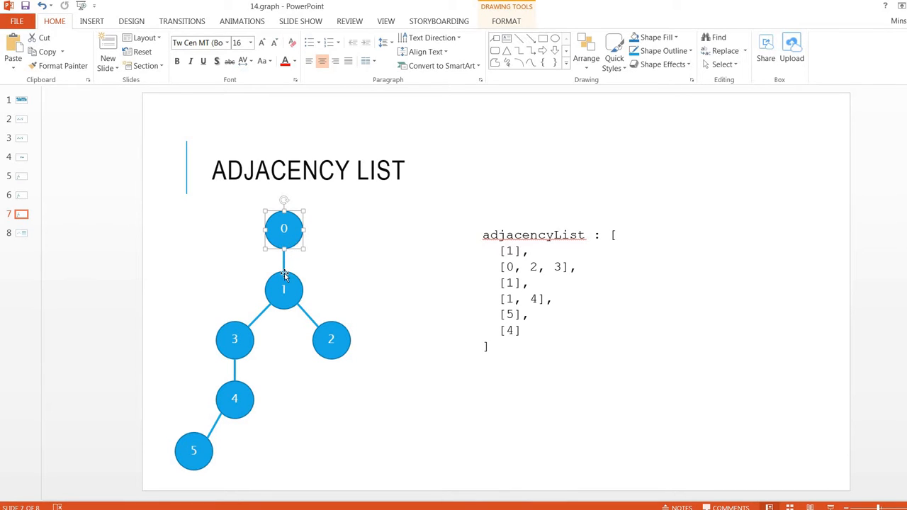
pyautogui.click(283, 289)
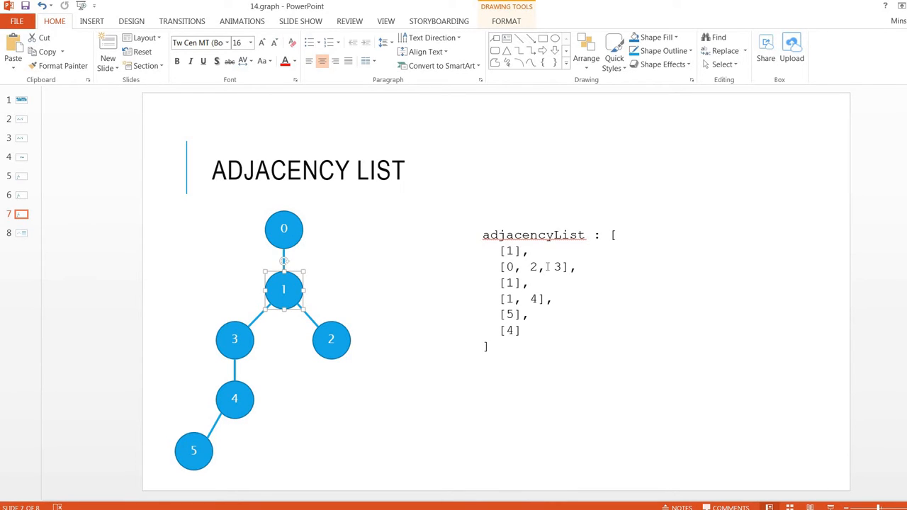
pyautogui.click(551, 289)
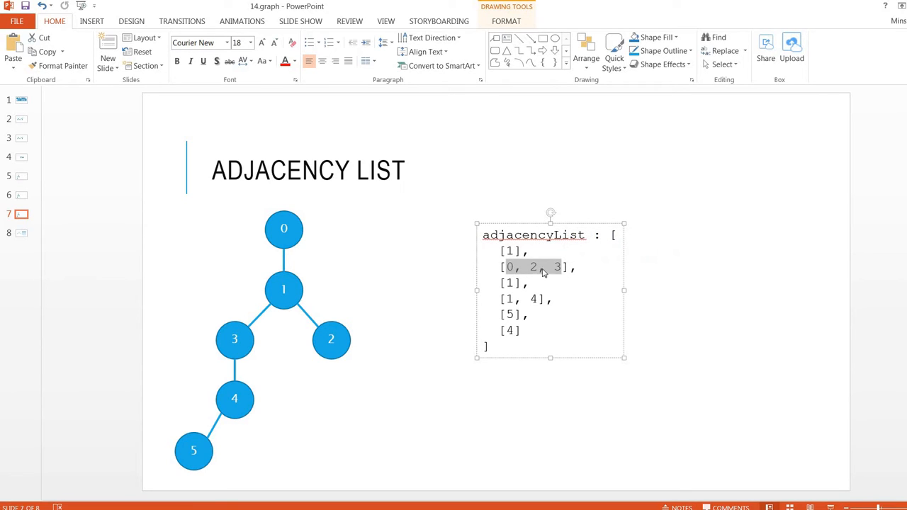
pyautogui.click(283, 289)
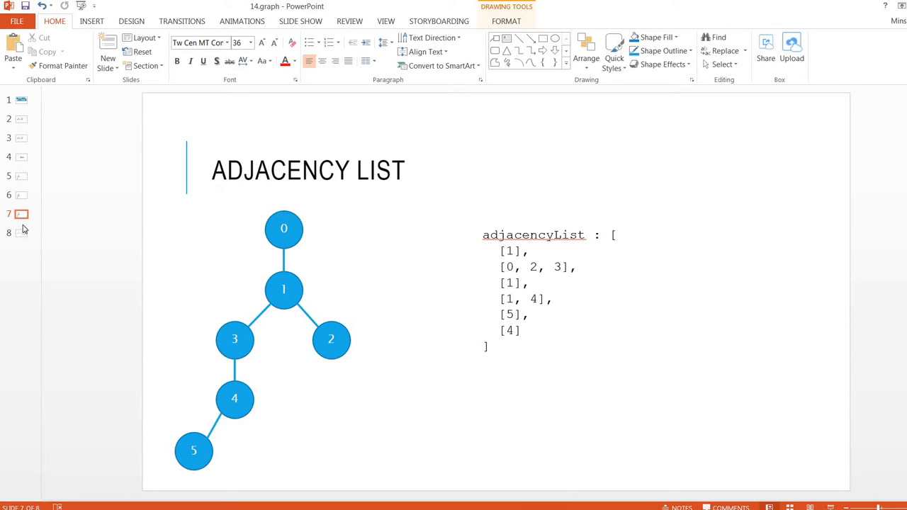
pyautogui.click(20, 233)
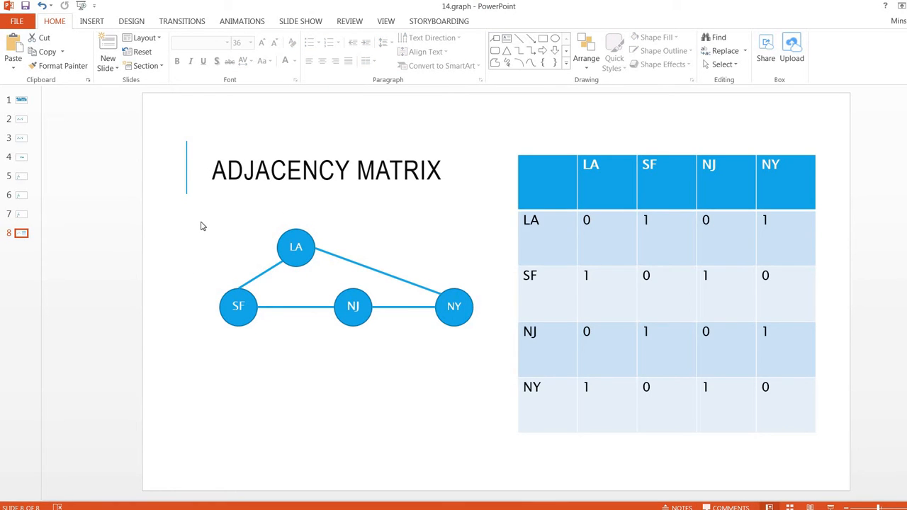
pyautogui.moveTo(291, 270)
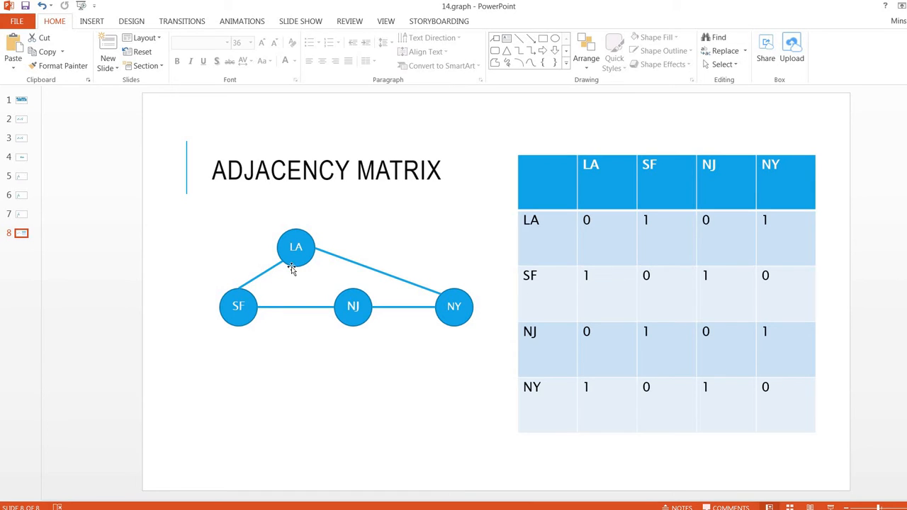
pyautogui.click(239, 306)
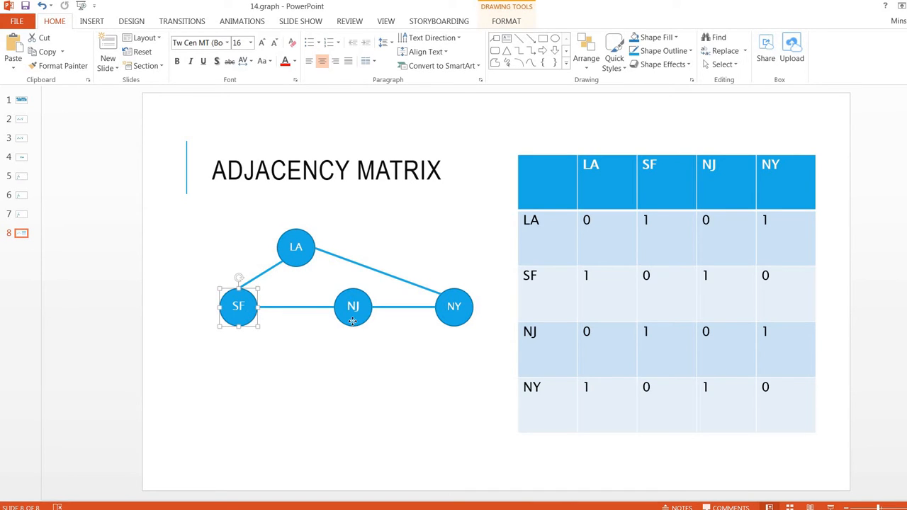
pyautogui.click(453, 306)
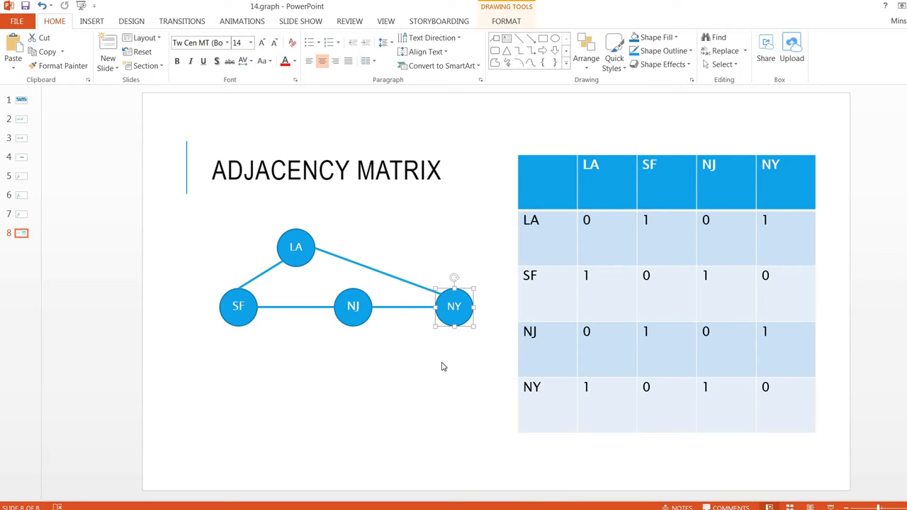
pyautogui.click(691, 184)
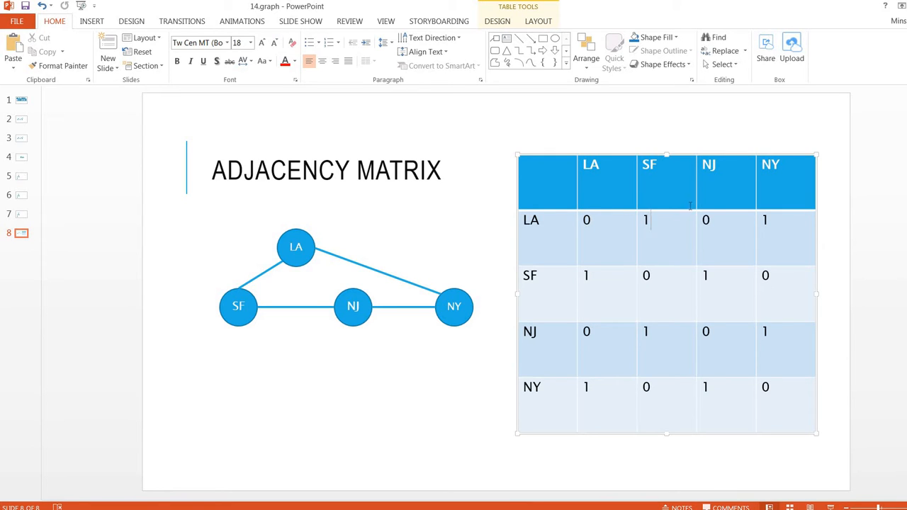
pyautogui.click(709, 164)
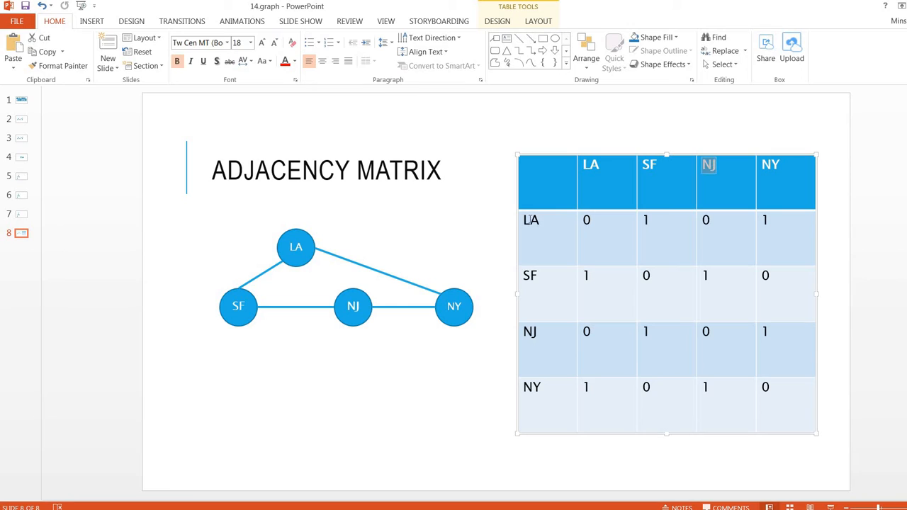
pyautogui.click(725, 220)
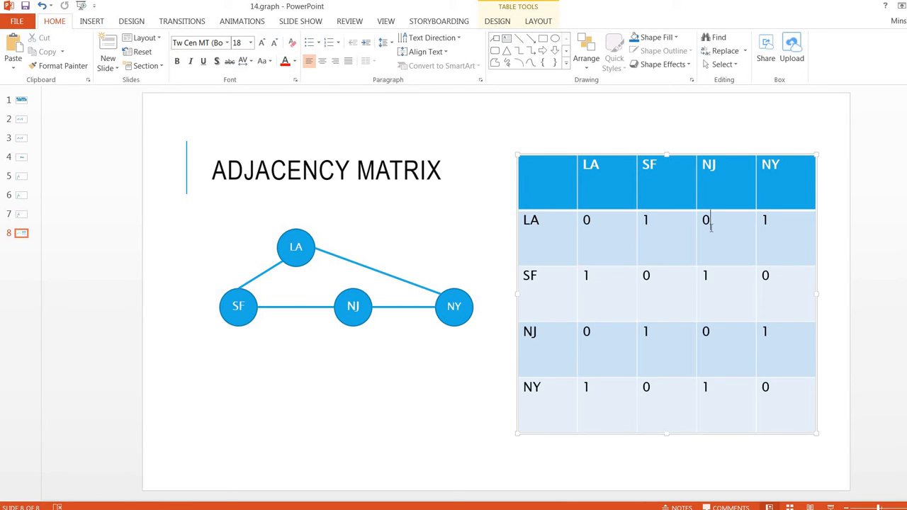
pyautogui.click(269, 371)
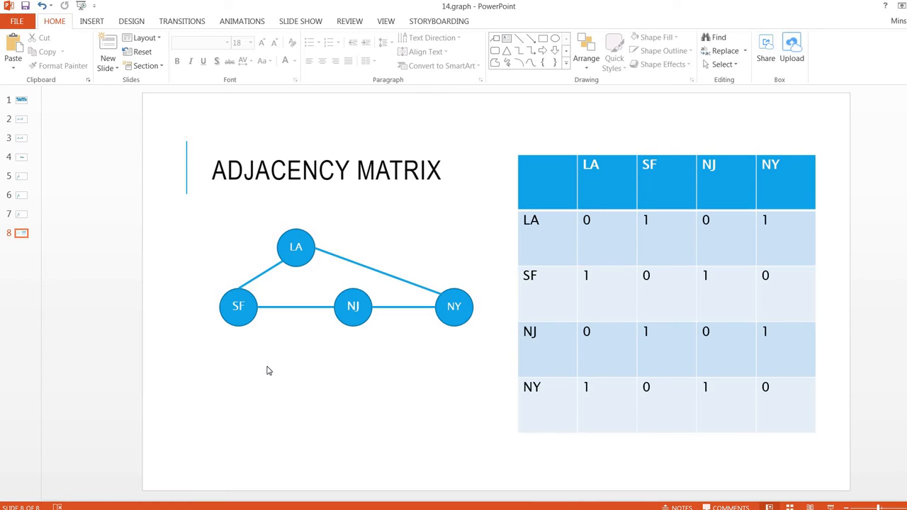
pyautogui.moveTo(475, 323)
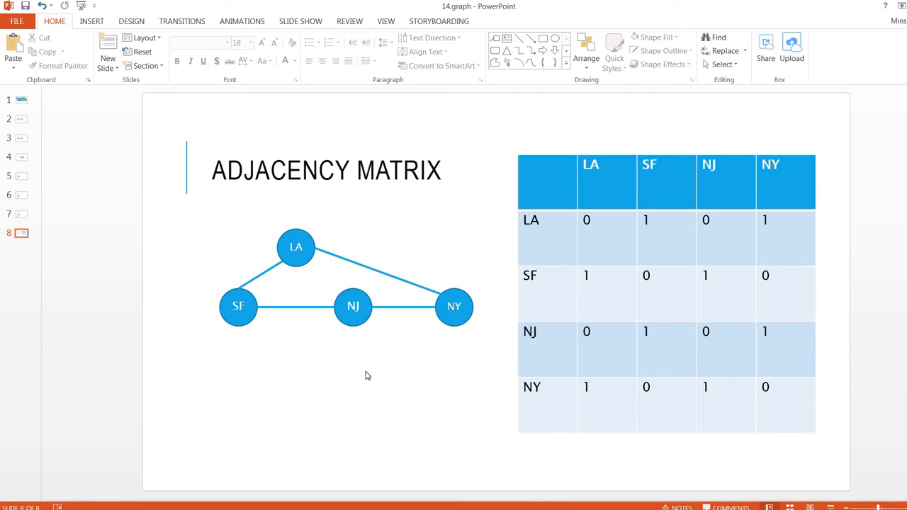
pyautogui.moveTo(28, 213)
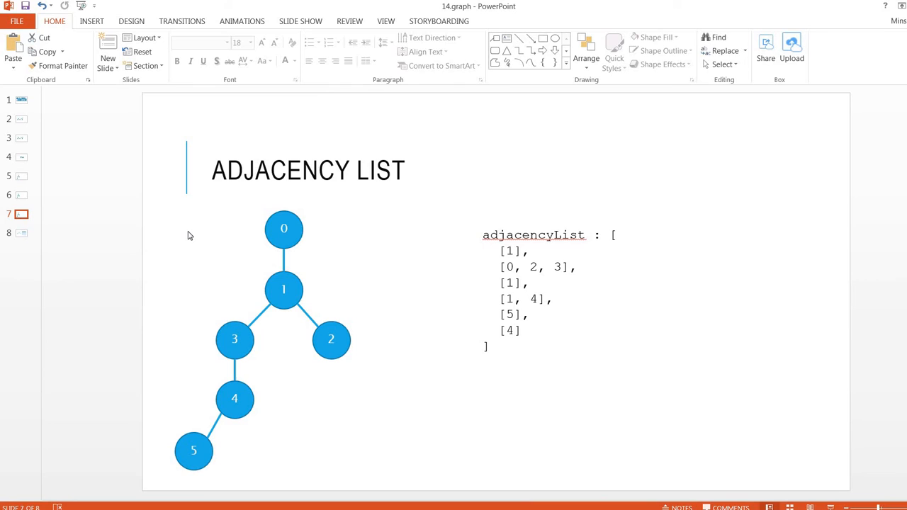
pyautogui.moveTo(276, 338)
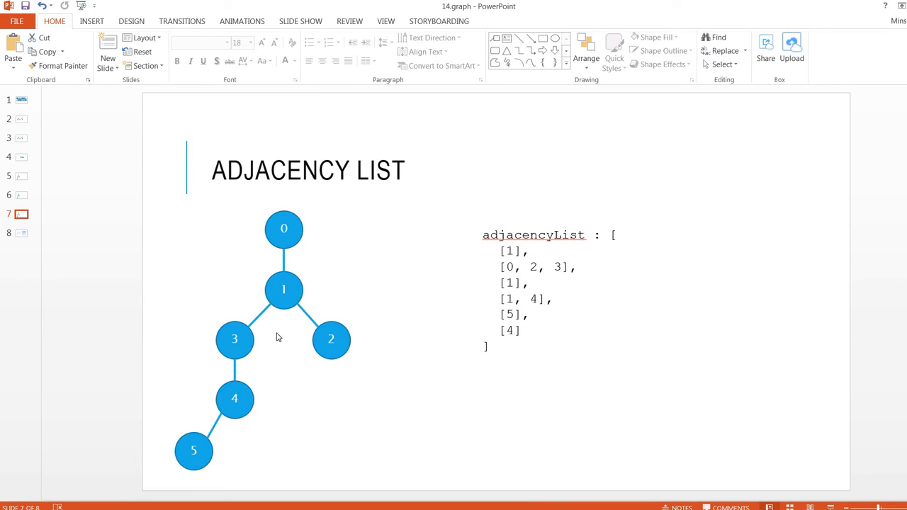
pyautogui.moveTo(425, 273)
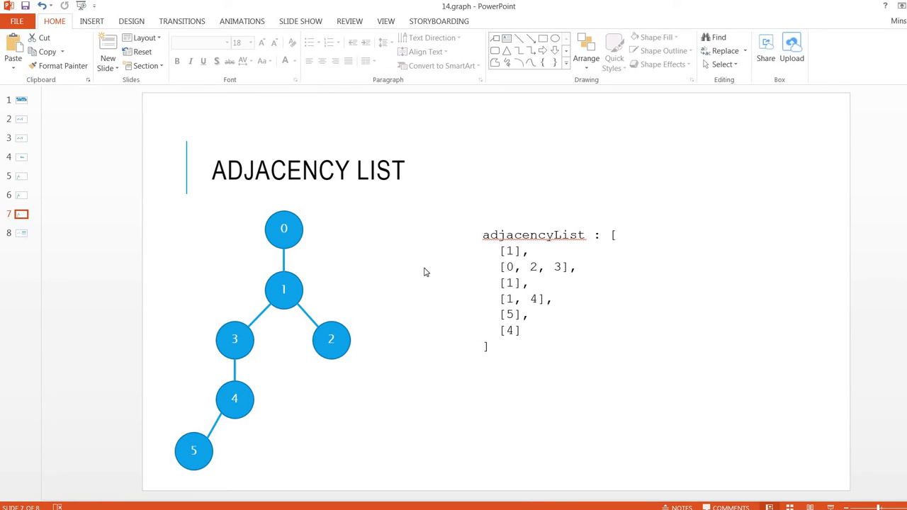
pyautogui.moveTo(384, 351)
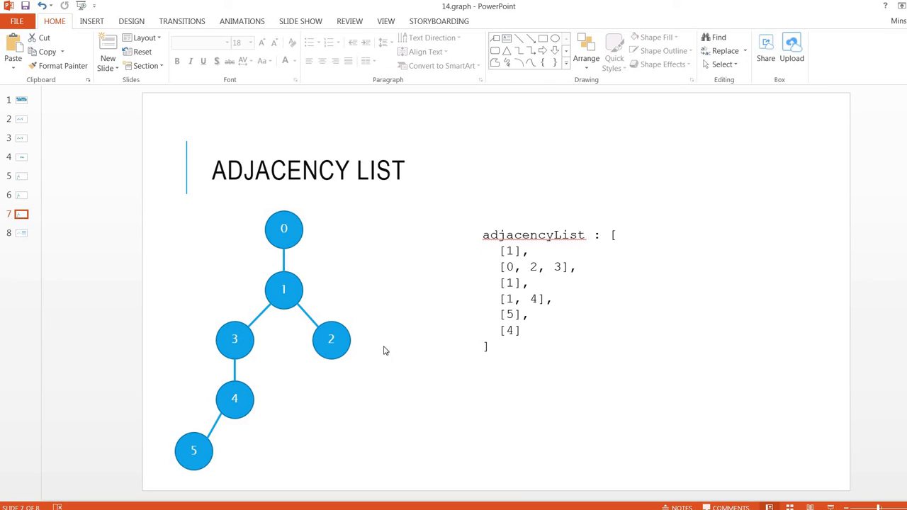
pyautogui.moveTo(456, 389)
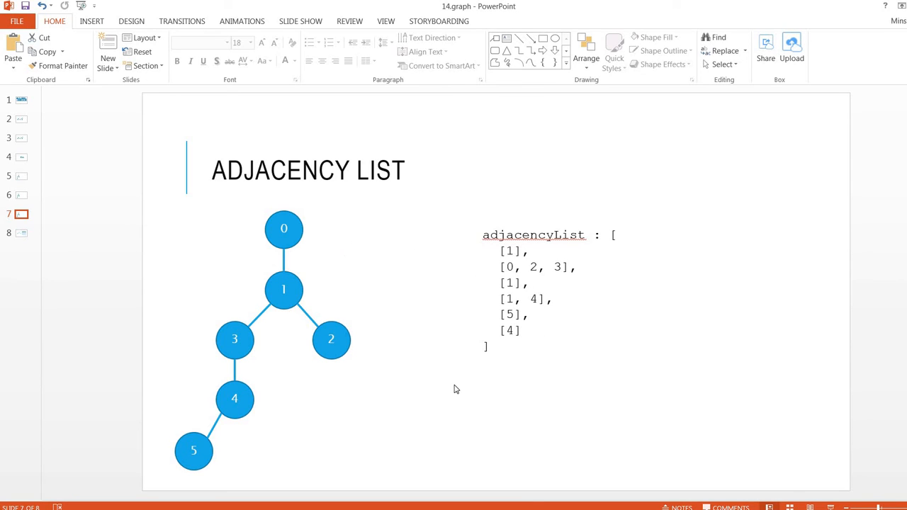
pyautogui.moveTo(468, 368)
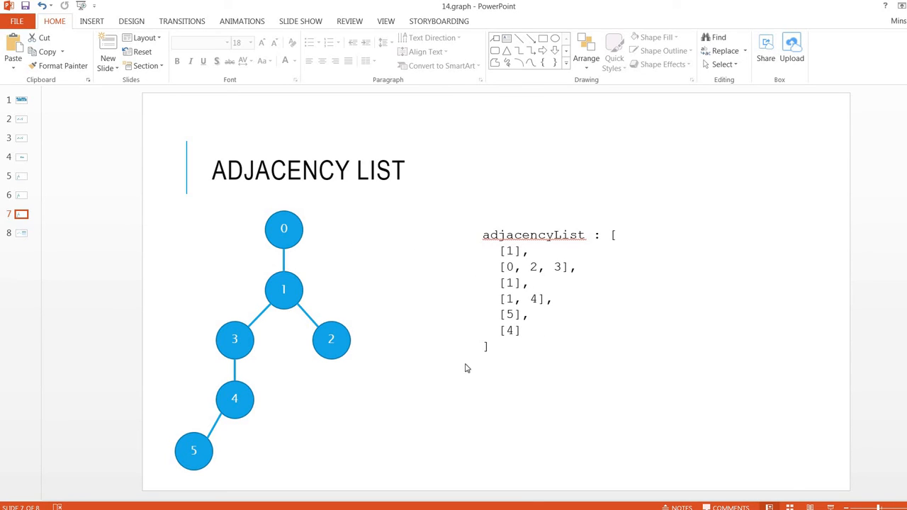
pyautogui.moveTo(474, 344)
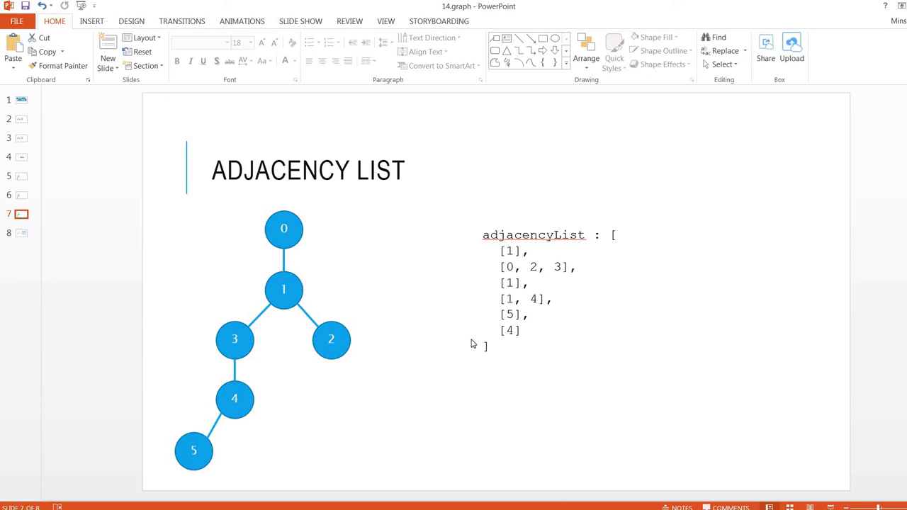